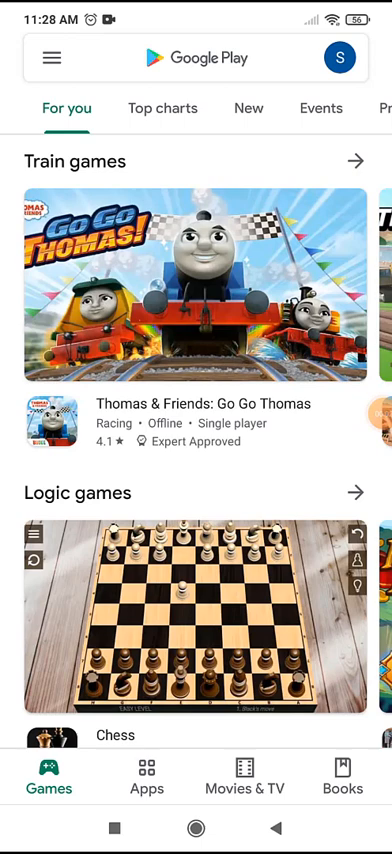
- Search Google Play for 'ai3' and pick the ai360-ehome suggestion to list results
left_click(196, 58)
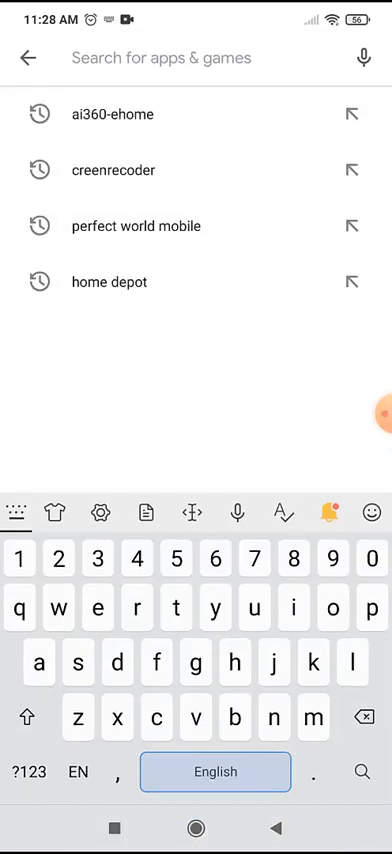
type("ai360-ehome")
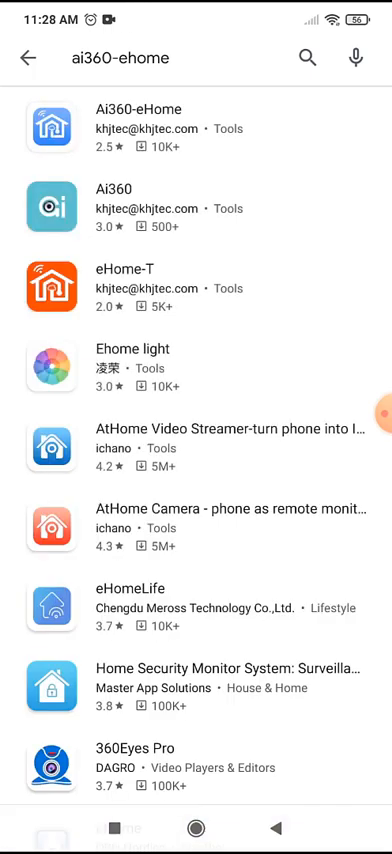
- Install Ai360-eHome by khjtec from its app page
left_click(196, 124)
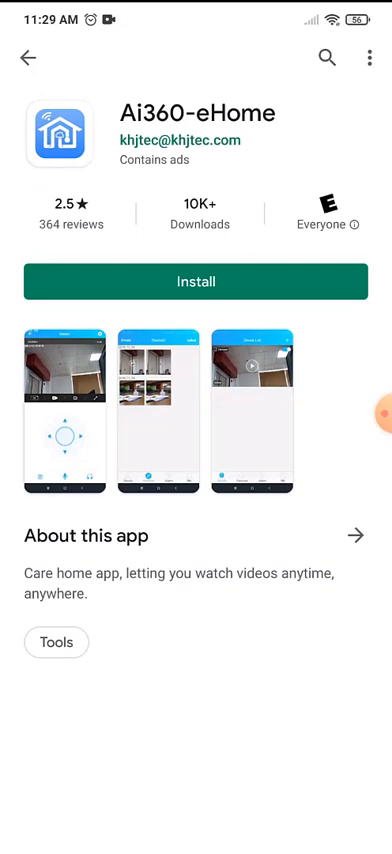
left_click(196, 280)
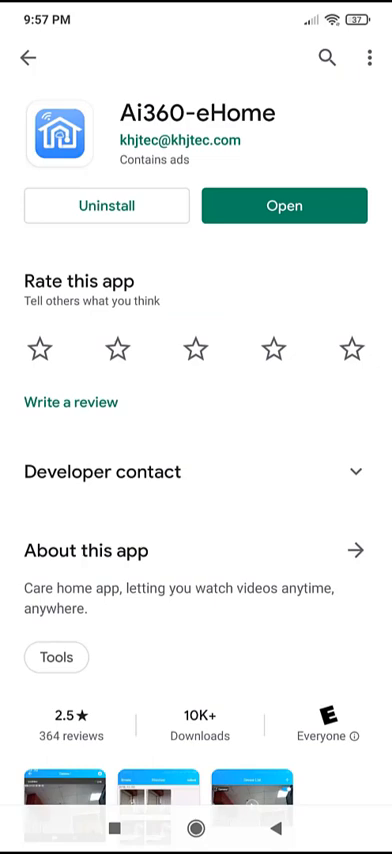
- Launch the installed Ai360-eHome app from its Play Store page
scroll("down", 3)
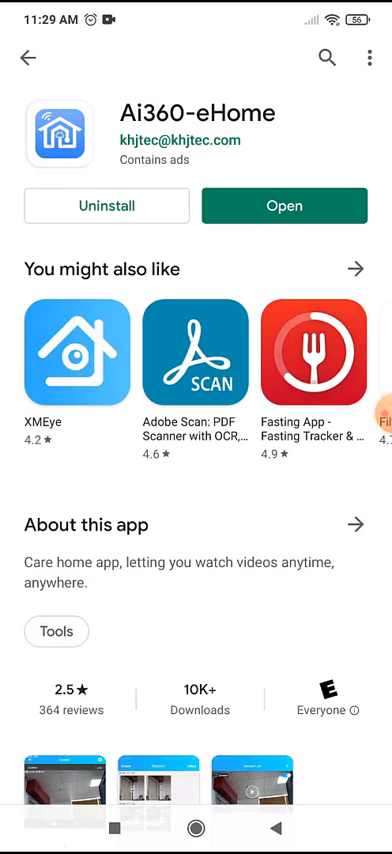
left_click(284, 206)
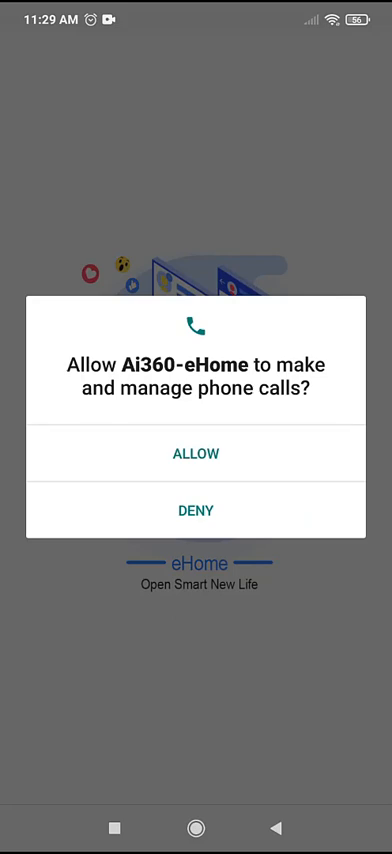
- Allow Ai360-eHome permissions for phone calls, camera, photos and files, and audio recording
left_click(196, 454)
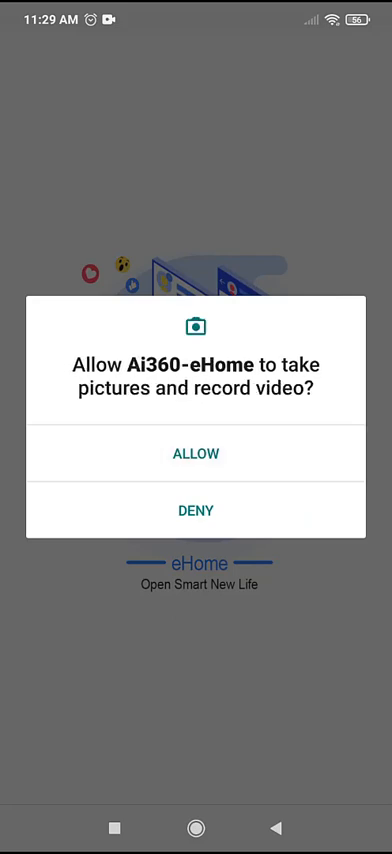
left_click(196, 454)
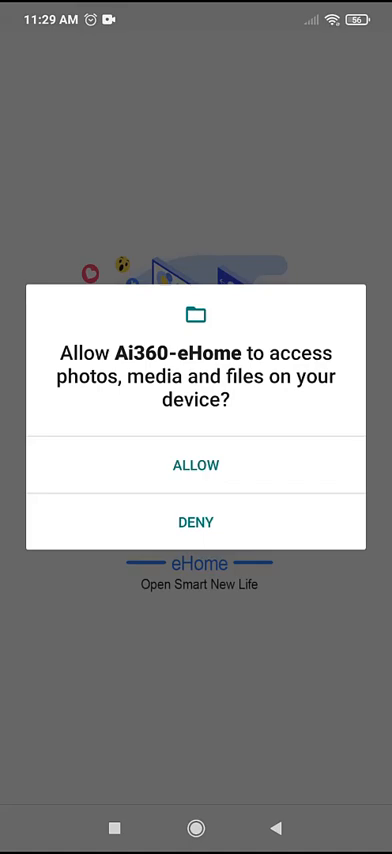
left_click(196, 464)
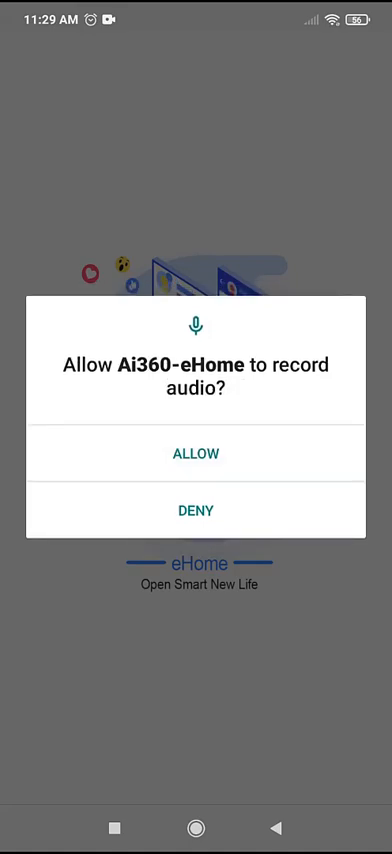
left_click(196, 454)
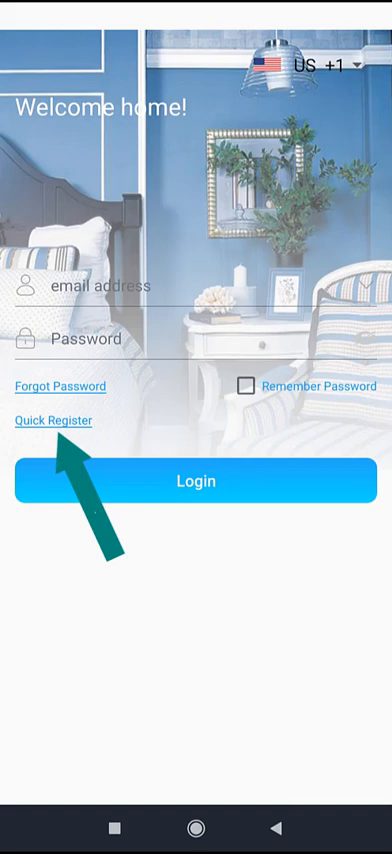
- Start Quick Register and tick 'I have read and agreed' on the email registration form
left_click(48, 420)
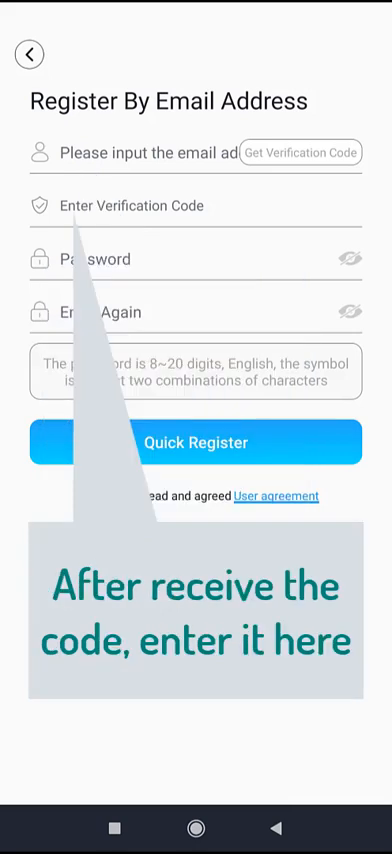
left_click(88, 496)
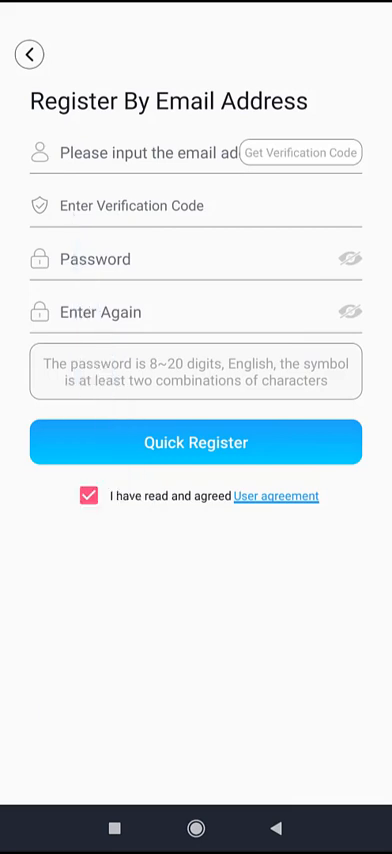